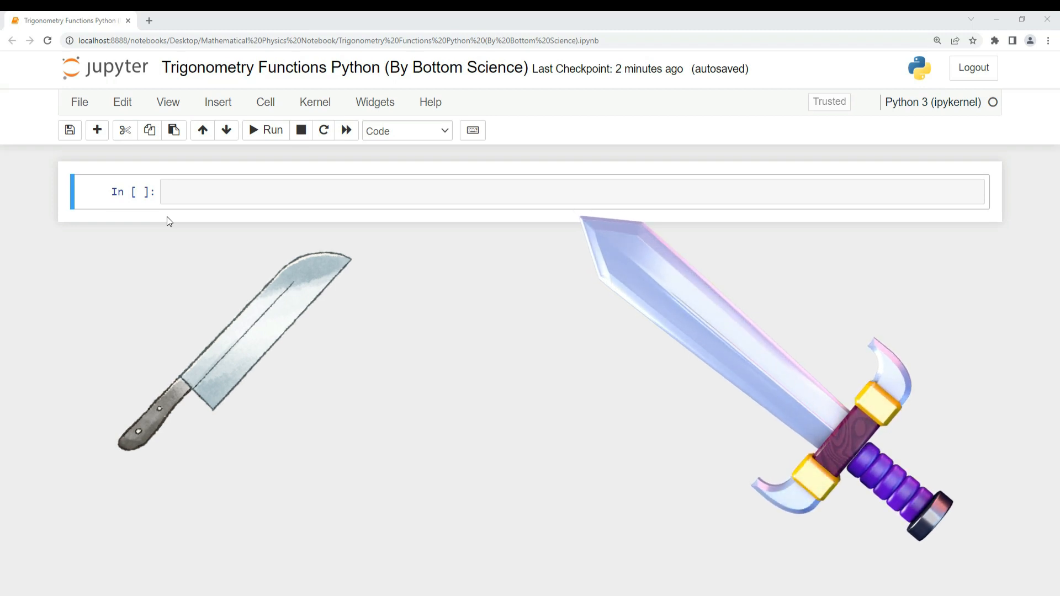
- Import matplotlib.pyplot as plt and numpy as np in the first cell and run it
type("import")
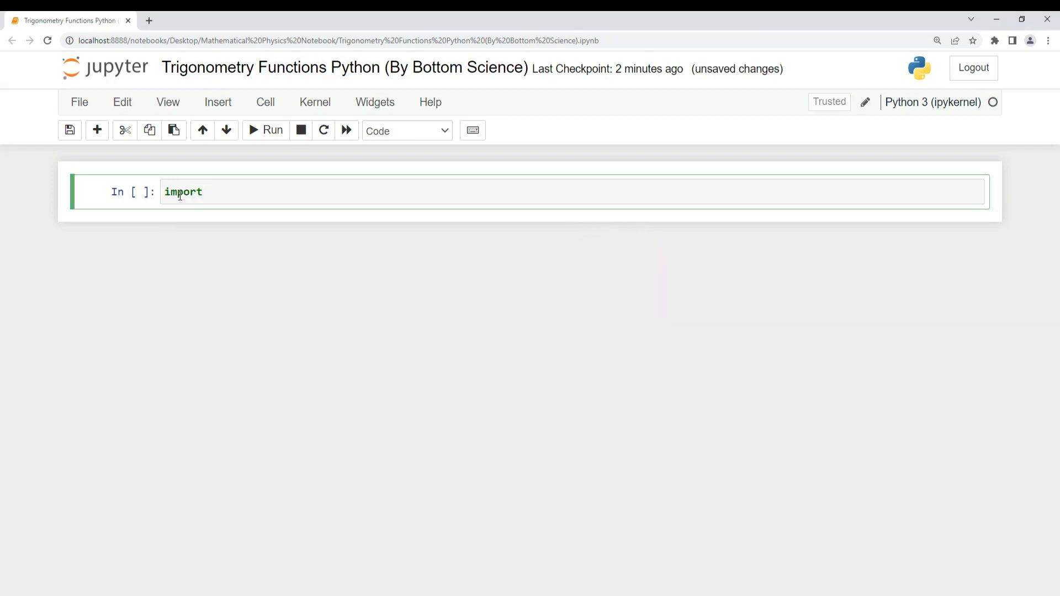
type("matplotlib.pyplot")
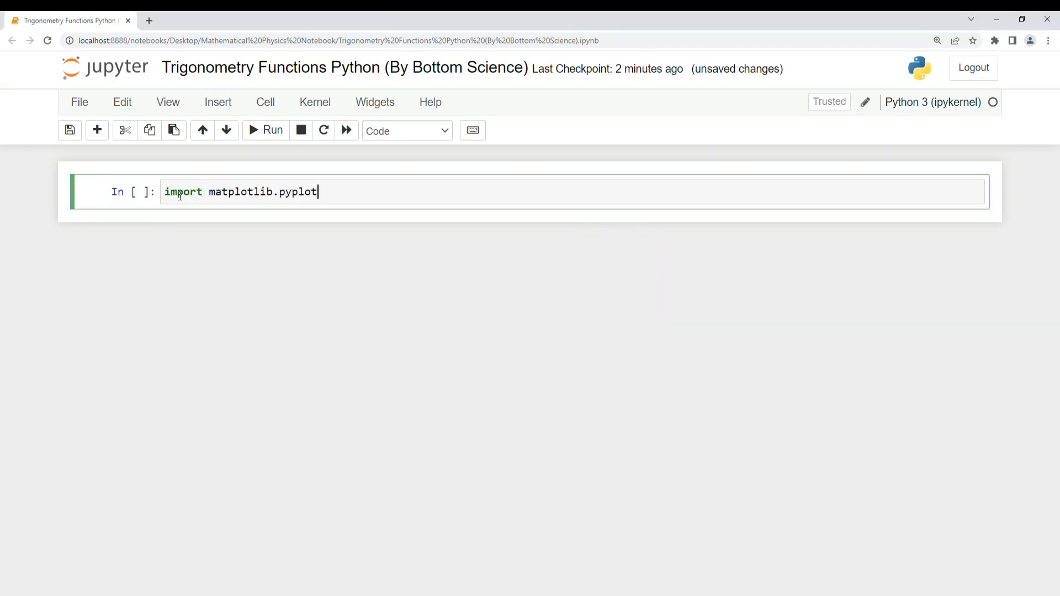
type("as plt")
type("import numpy as np")
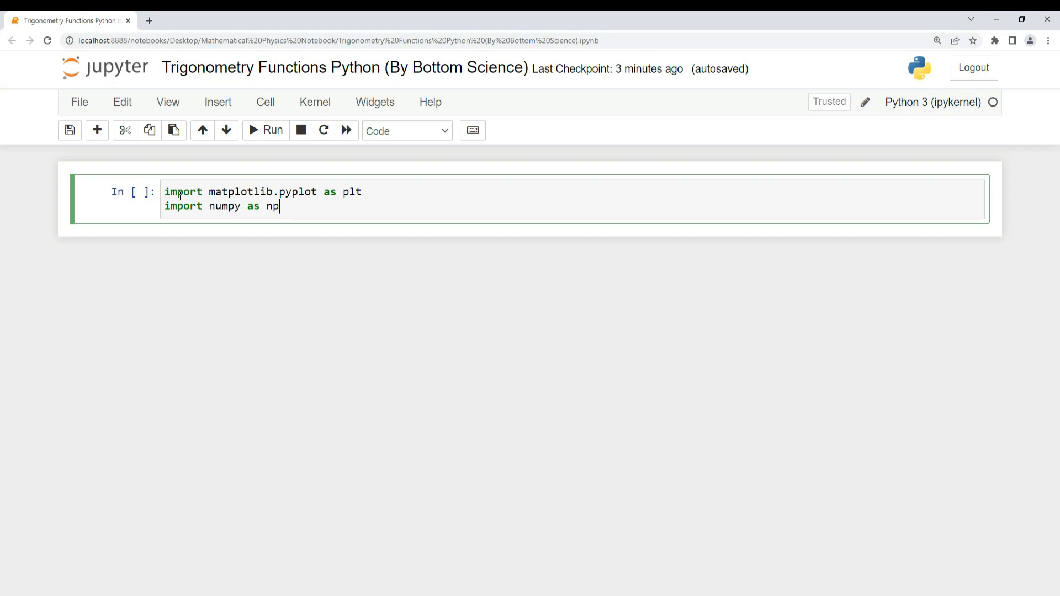
left_click(266, 130)
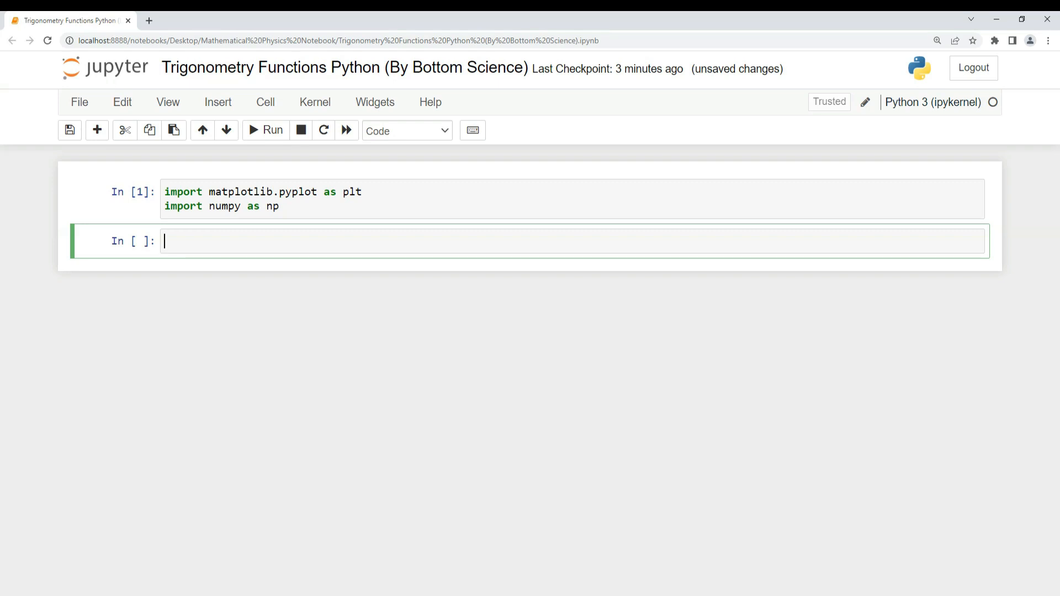
- Define x = np.linspace(0, 2*np.pi, 100) in the second cell, run it, and select the third cell
type("x = n")
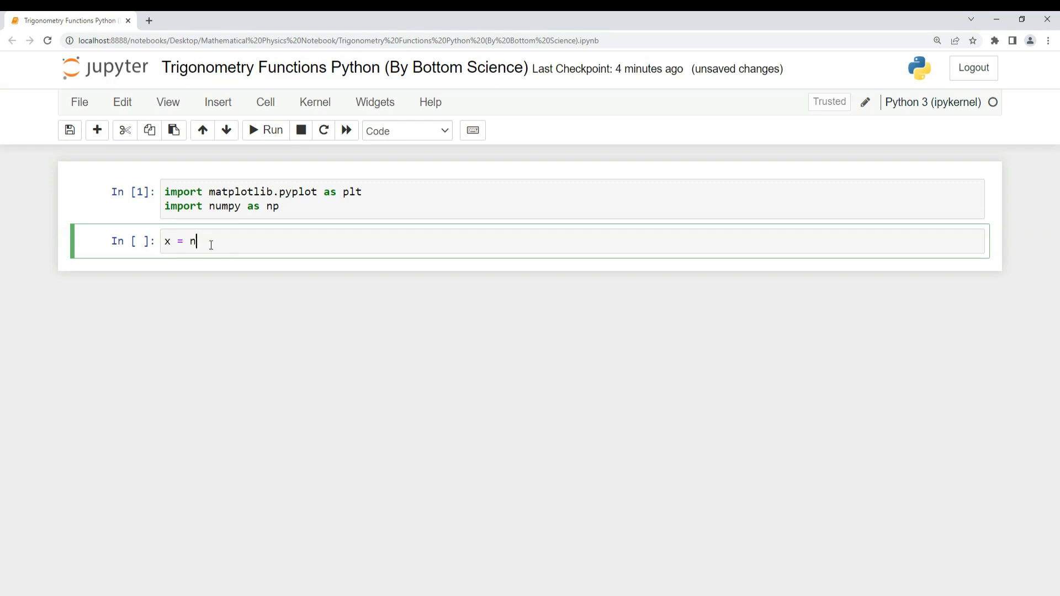
type("p.linspace(0, 2)")
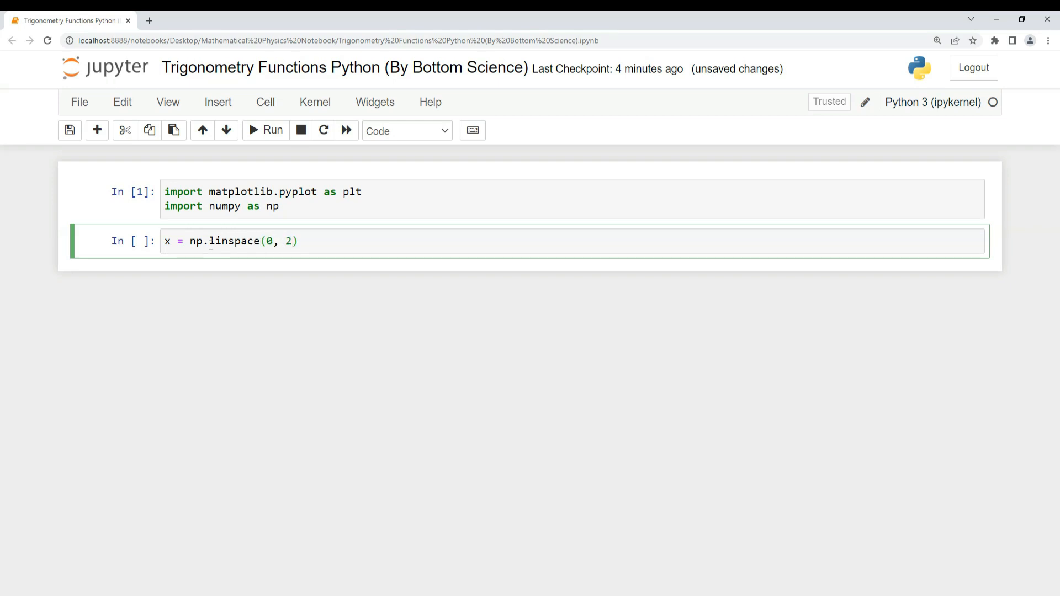
type("*np.pi, 100")
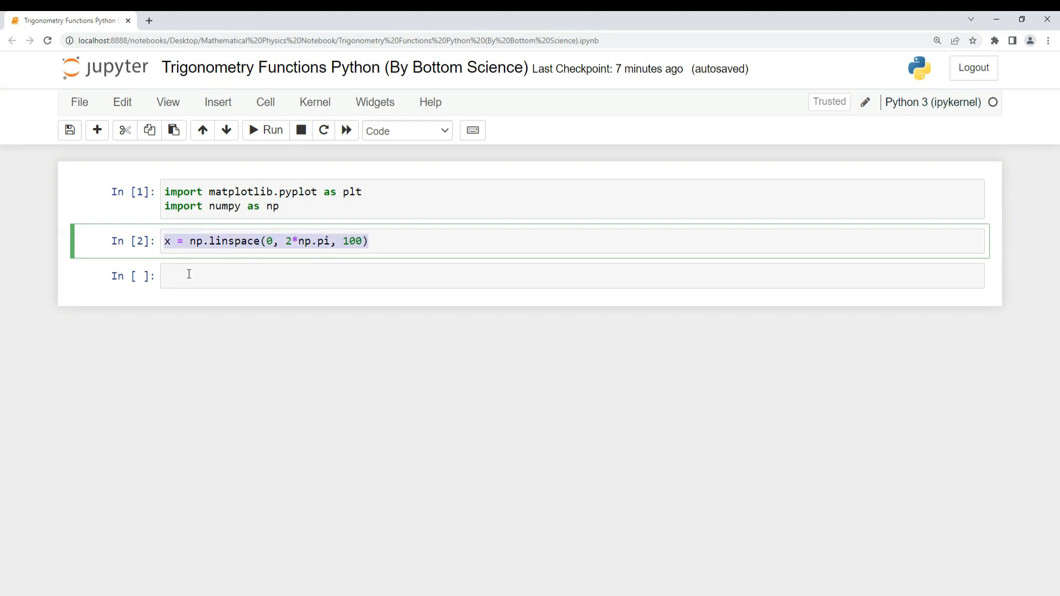
left_click(179, 241)
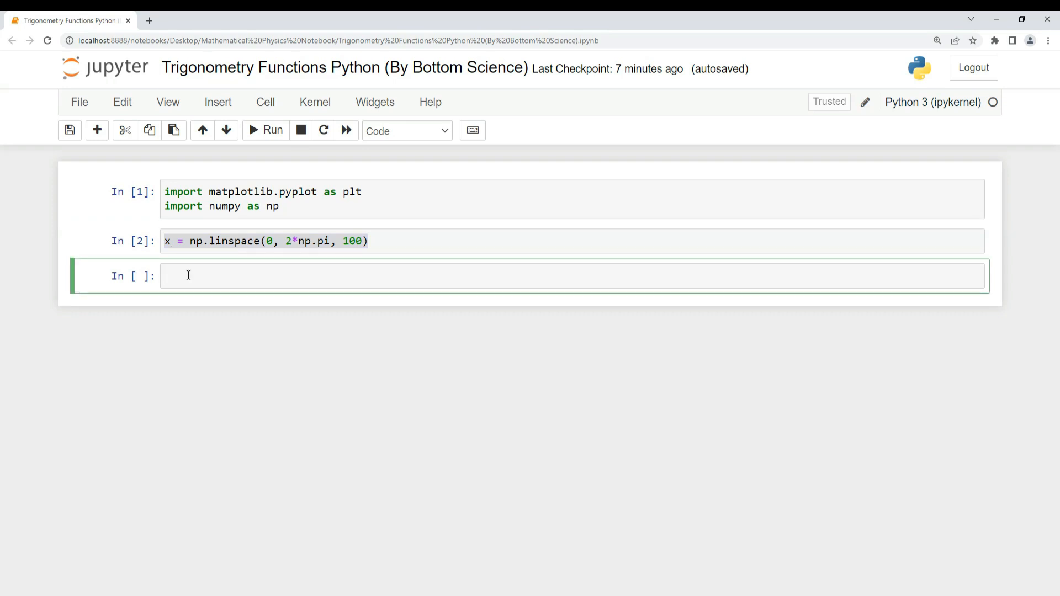
left_click(165, 276)
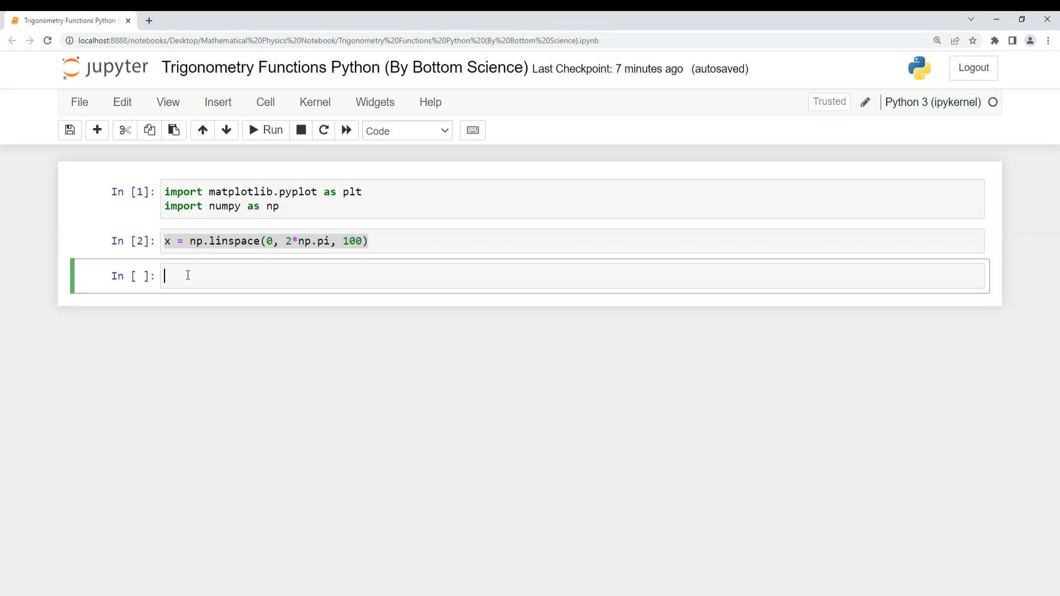
- Compute y = np.sin(x) in the third cell and run it
type("n")
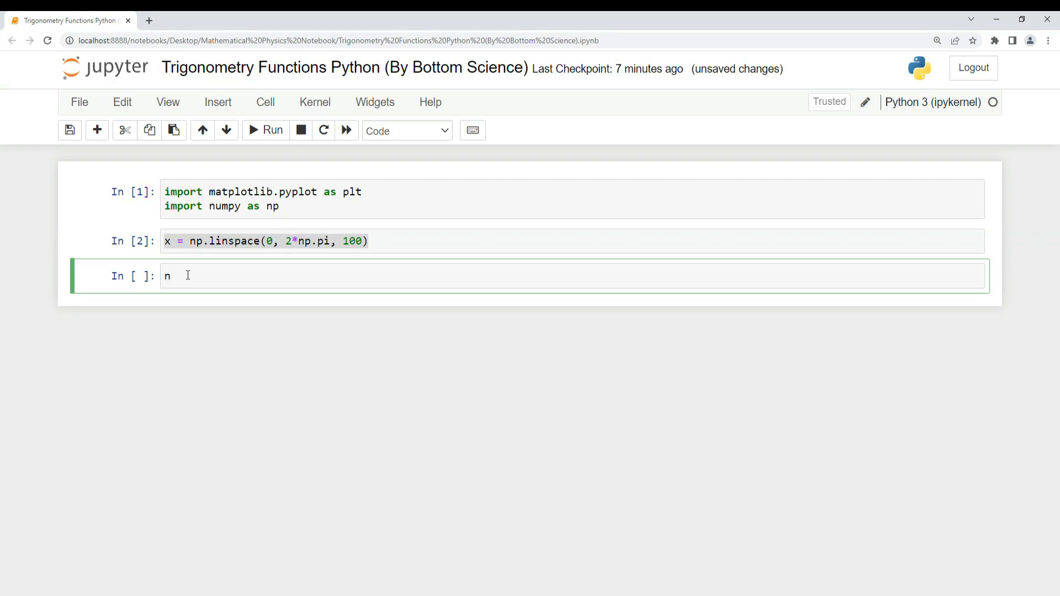
type("p.s")
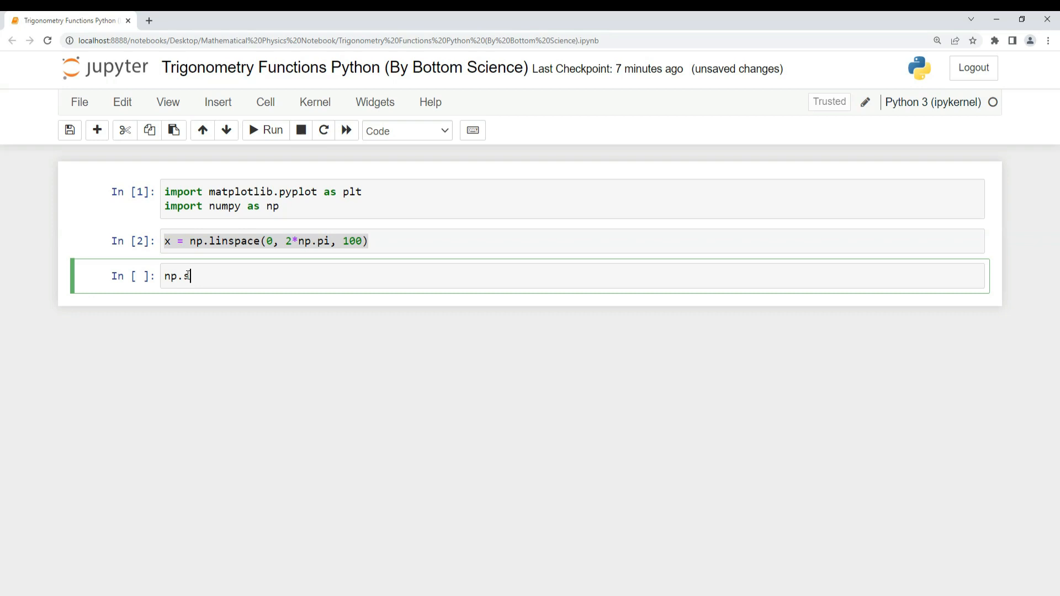
type("in")
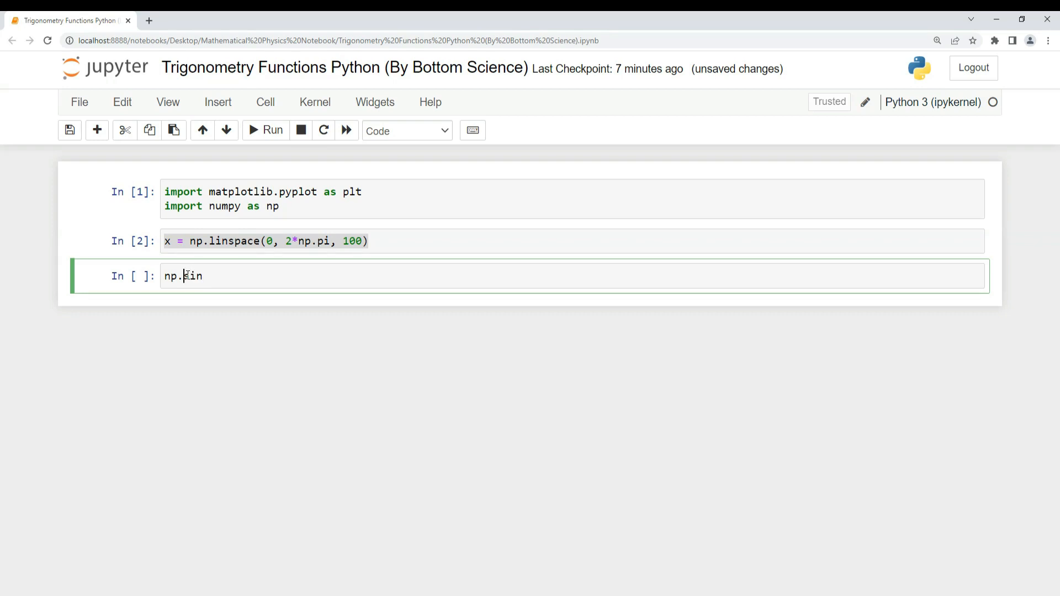
type("y=-")
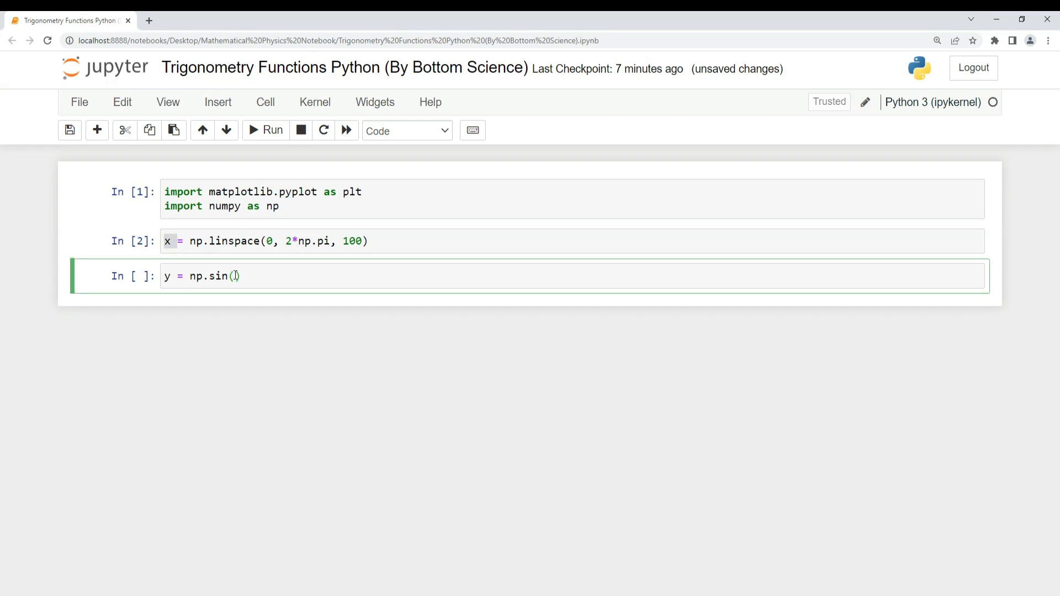
key("shift+enter")
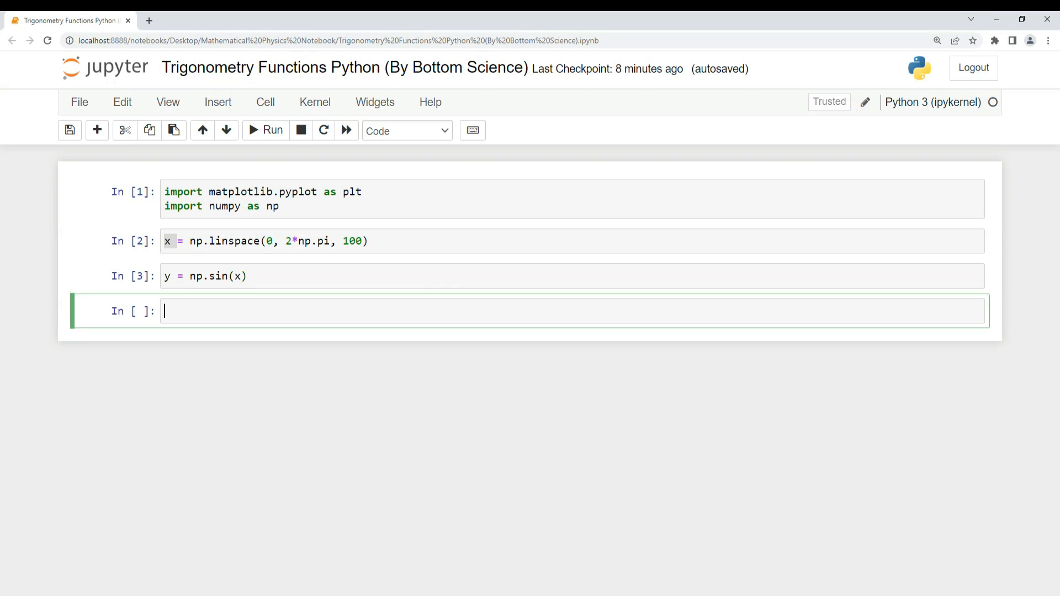
- Plot y against x with "X" and "Y" axis labels in the fourth cell
type("plt.")
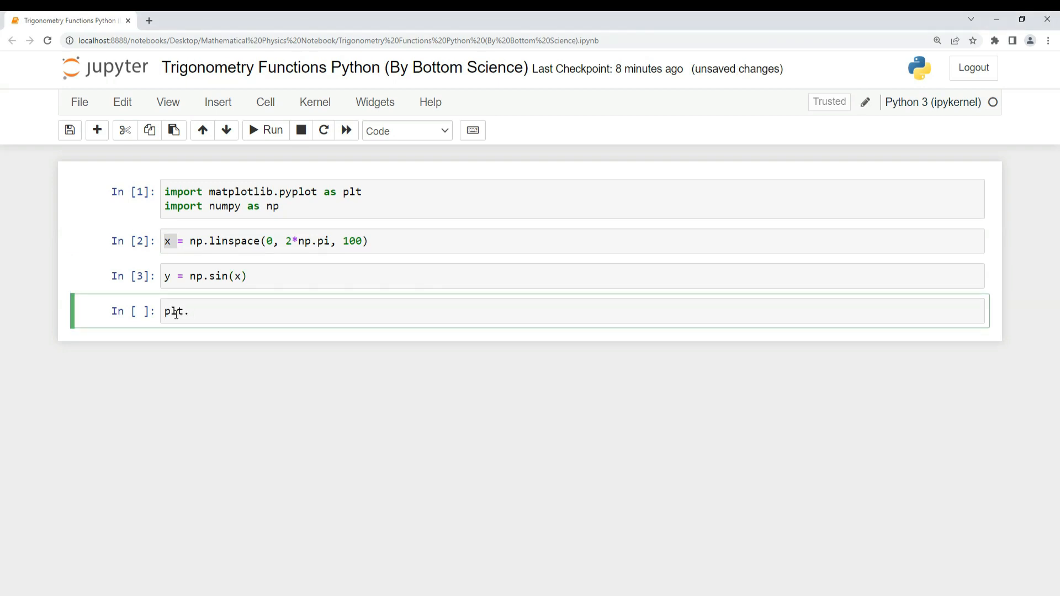
type("plot(x, y)")
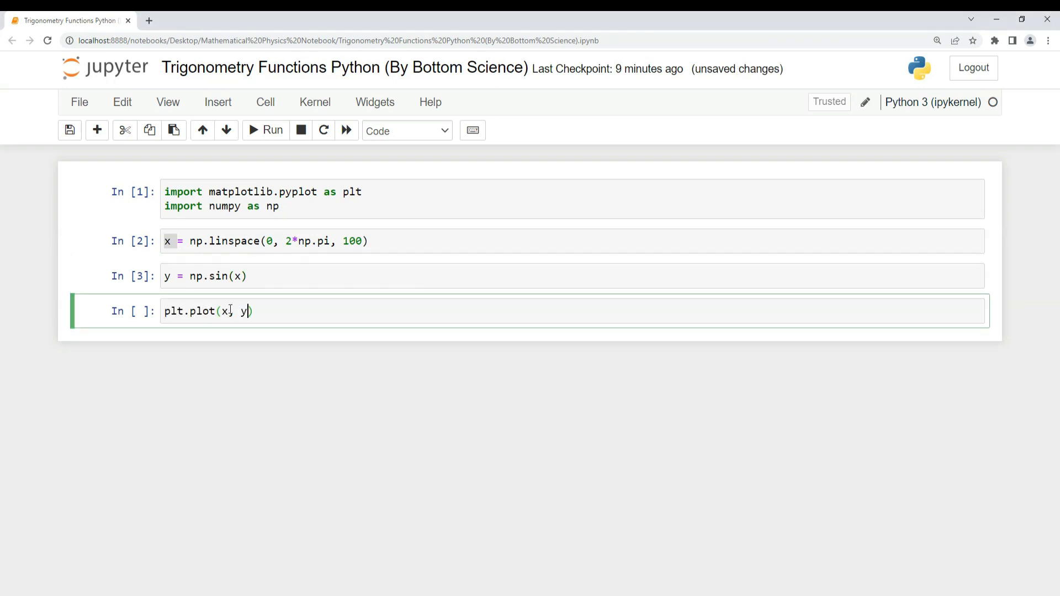
type(",")
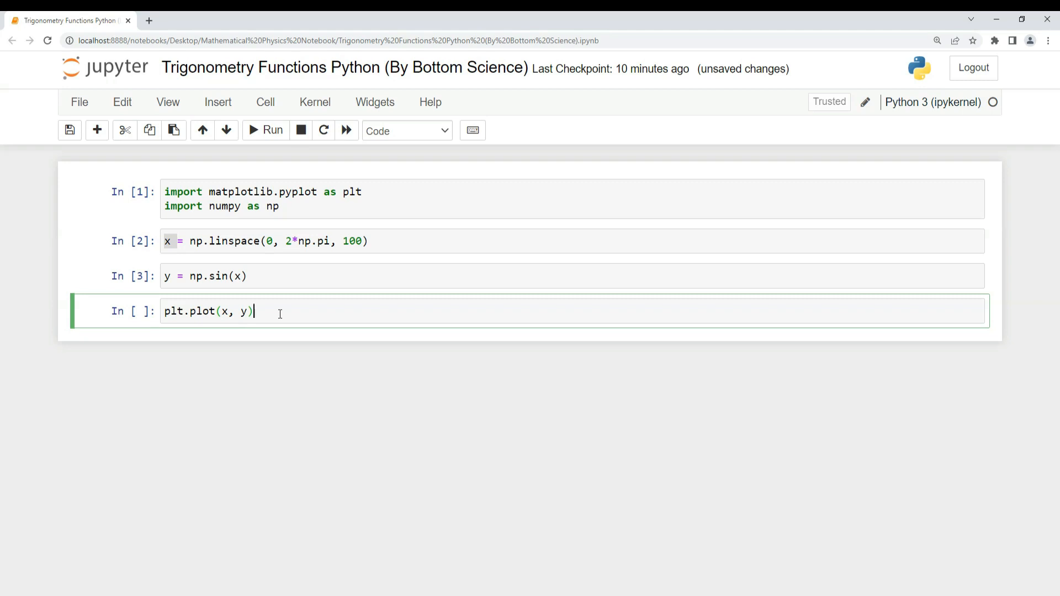
key("Return")
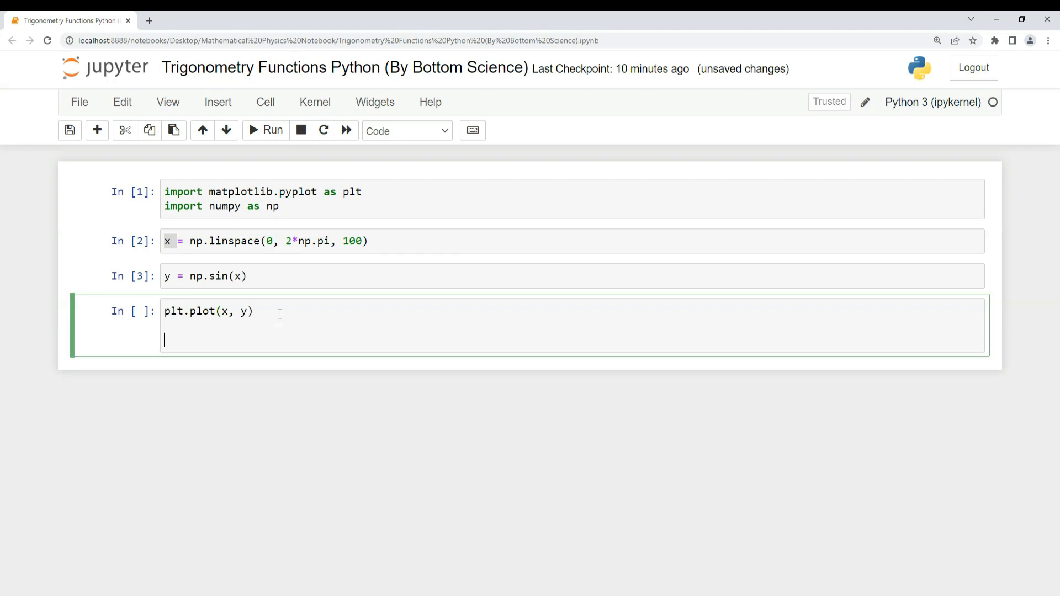
type("plt.xlabel")
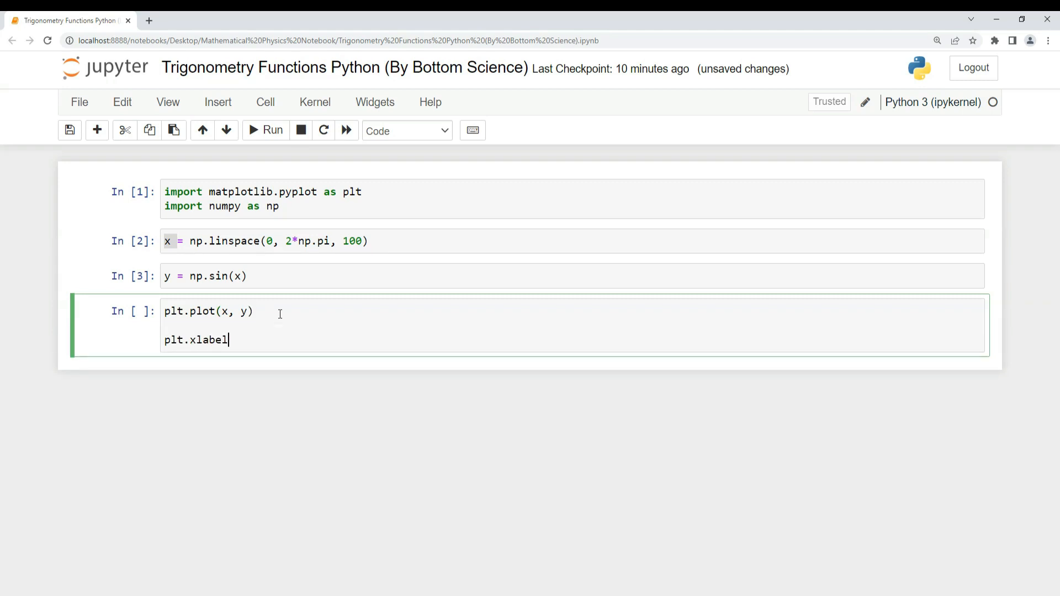
type("(\"X\")")
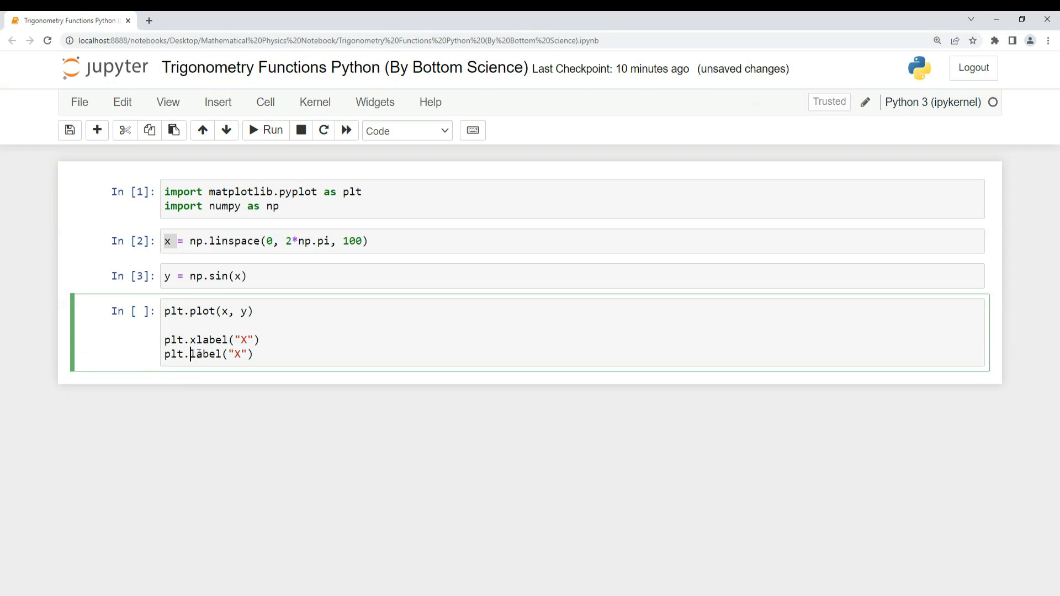
type("ylabel(\"Y\")")
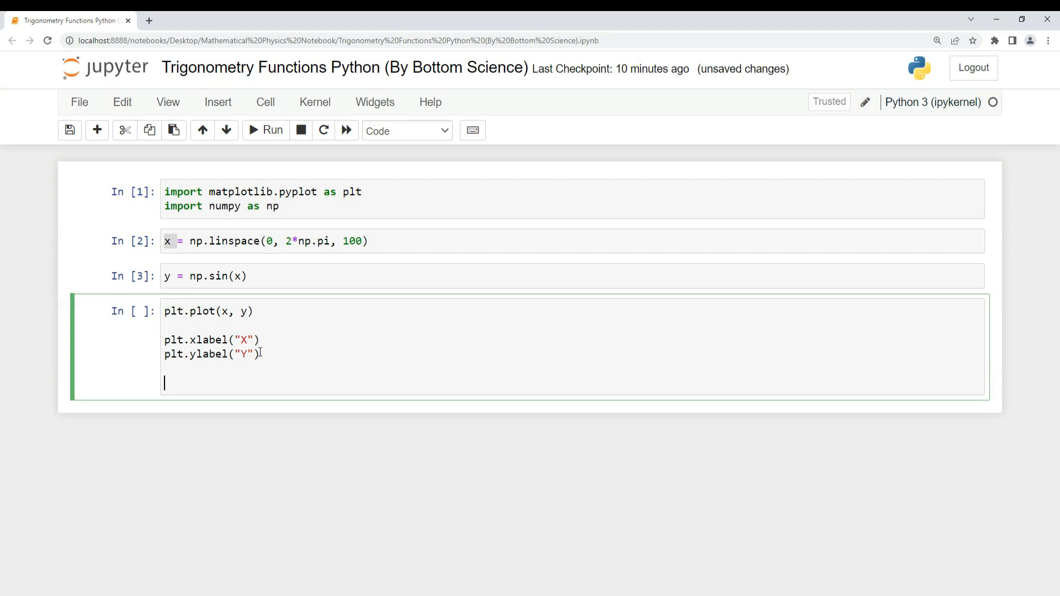
- Title the plot "Sin Function", add plt.show(), and run the cell to view the sine curve
type("plt.title(\"Sin Fun\")")
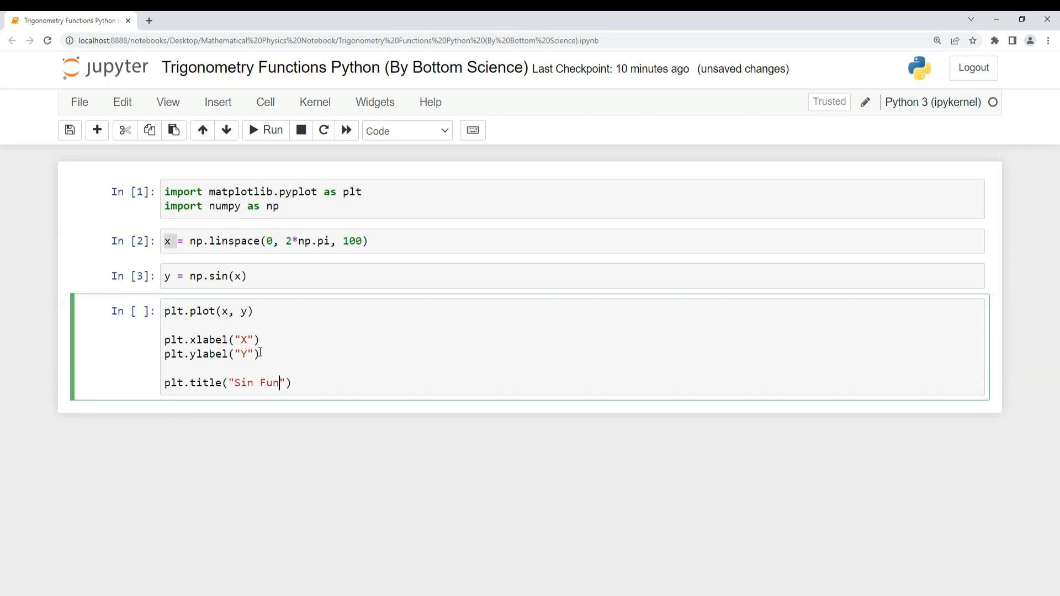
type("ction")
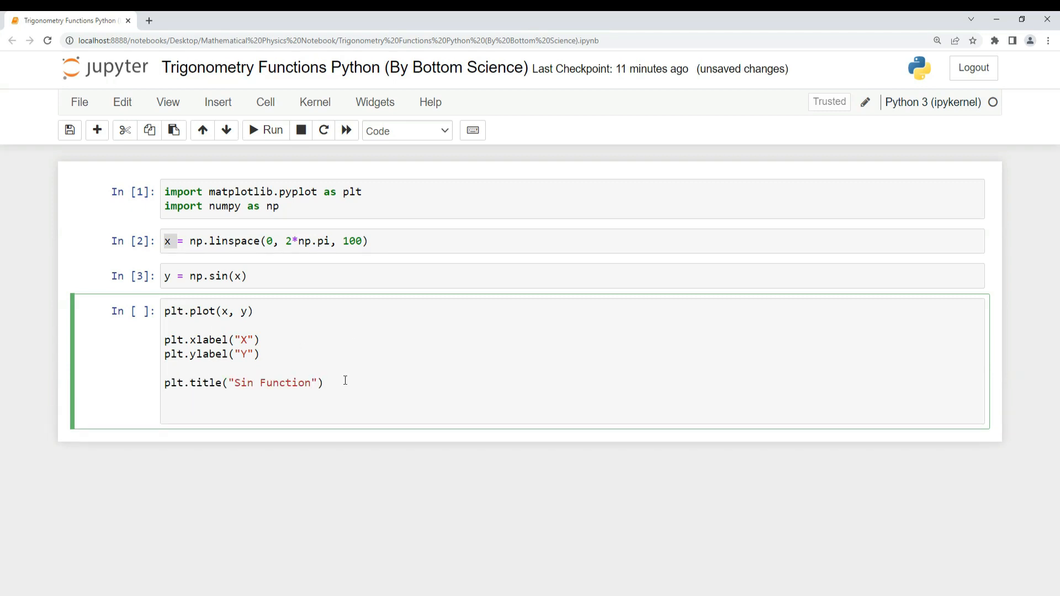
type("plt.sh")
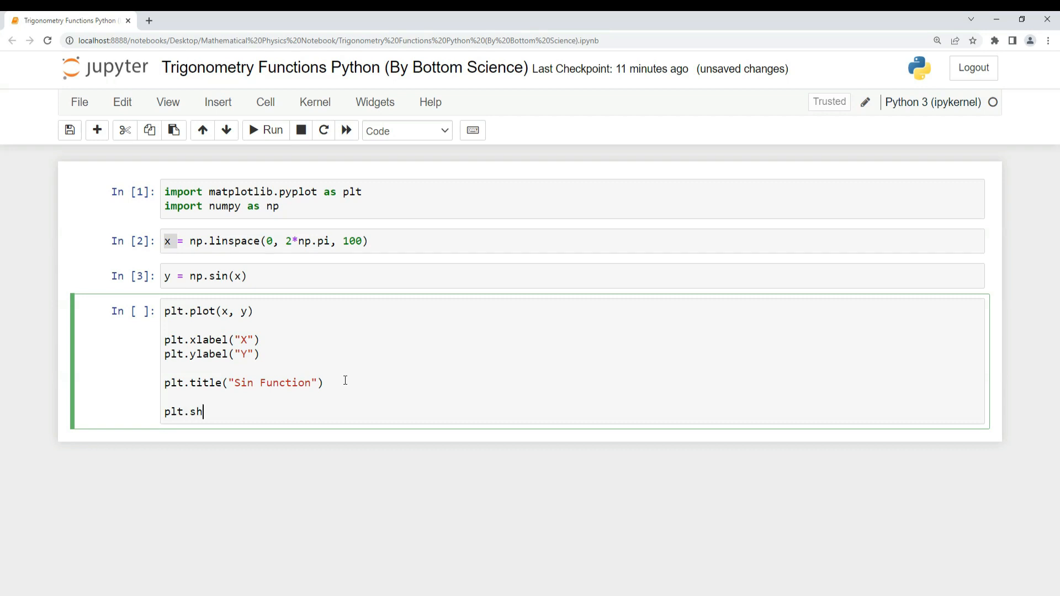
type("ow()")
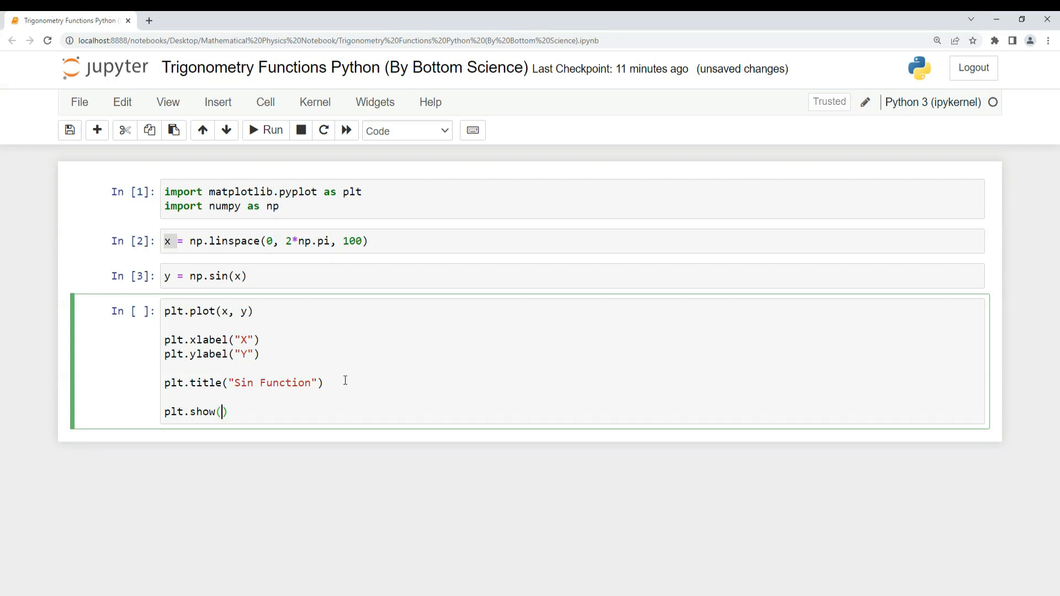
left_click(265, 130)
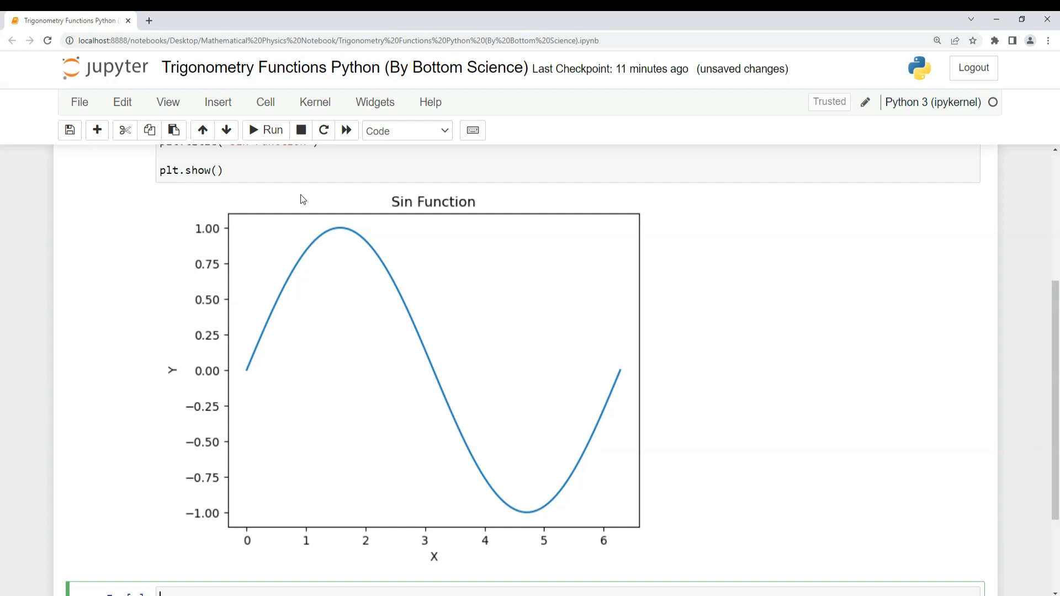
scroll("up", 3)
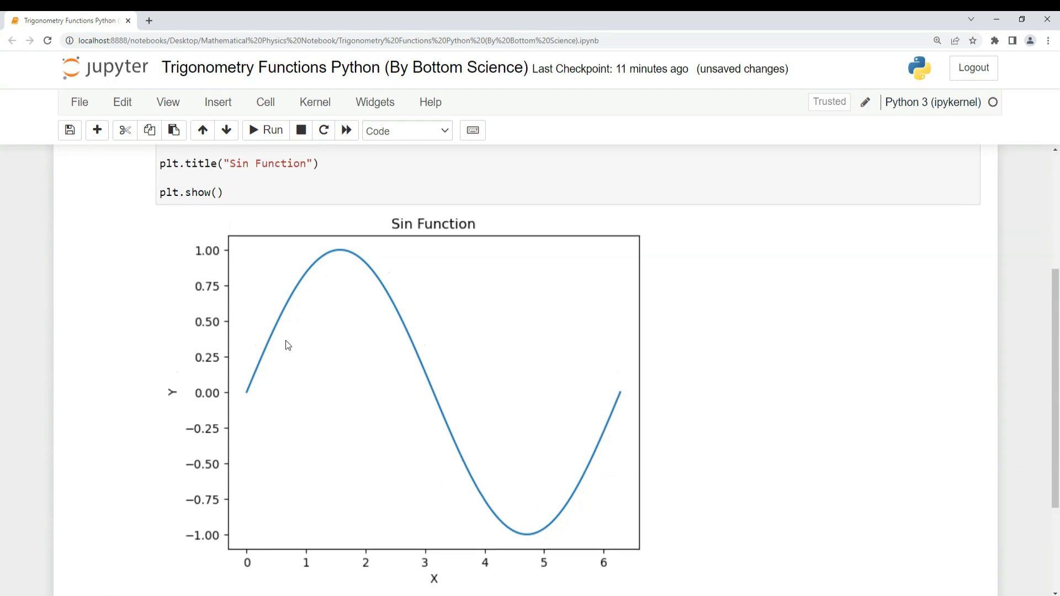
scroll("up", 3)
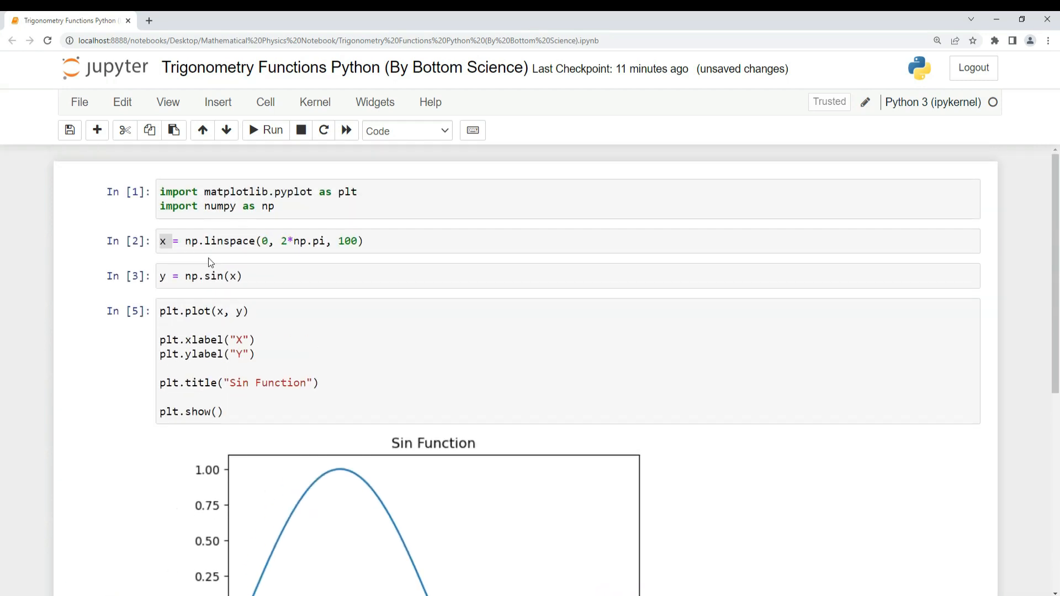
left_click(230, 276)
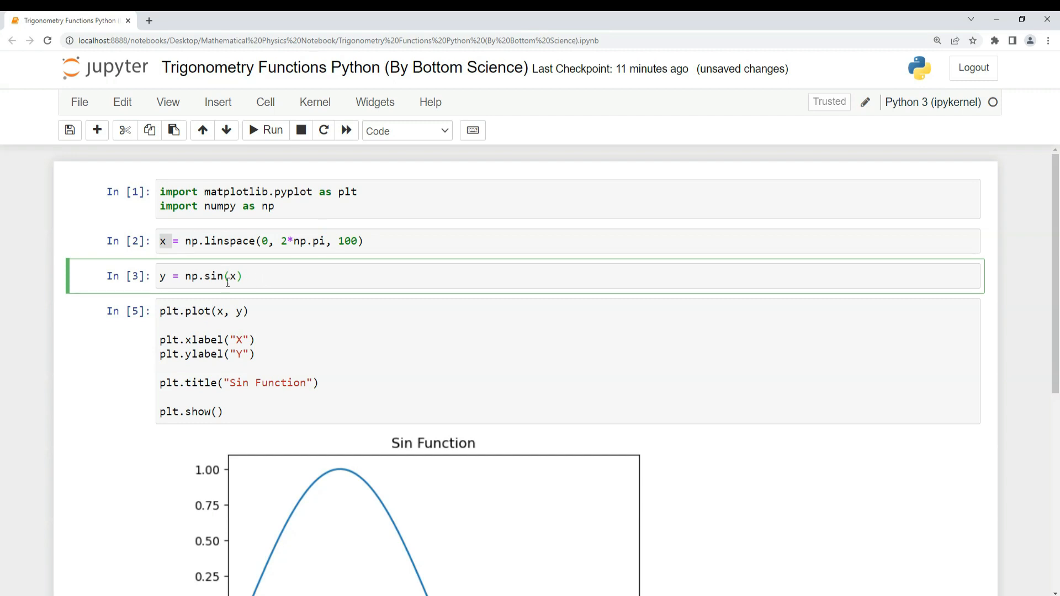
- Change the y formula from np.sin(x) to np.cos(x)
key("Backspace")
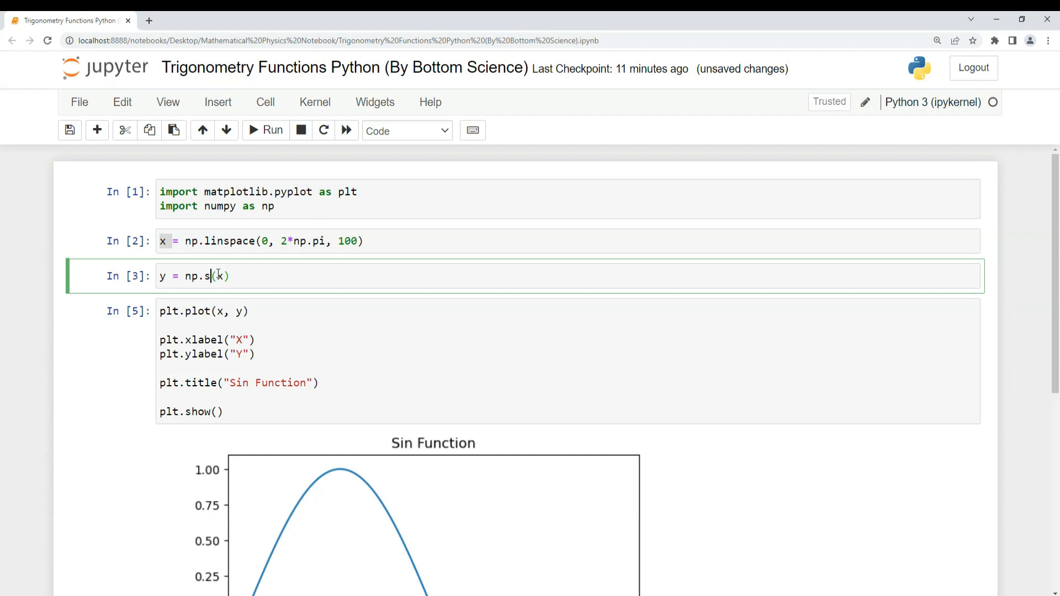
type("cos")
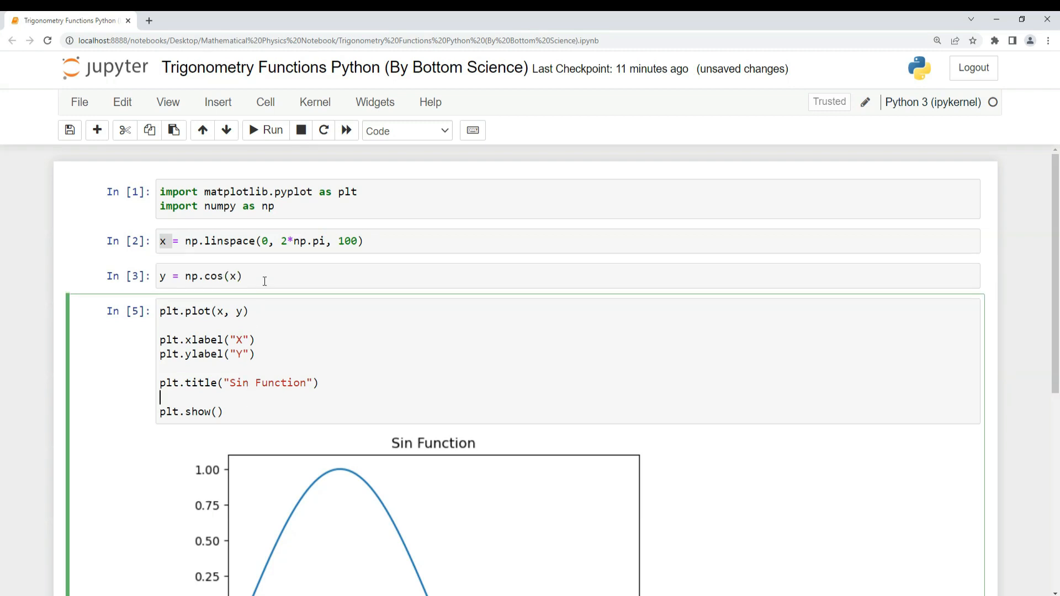
scroll("down", 3)
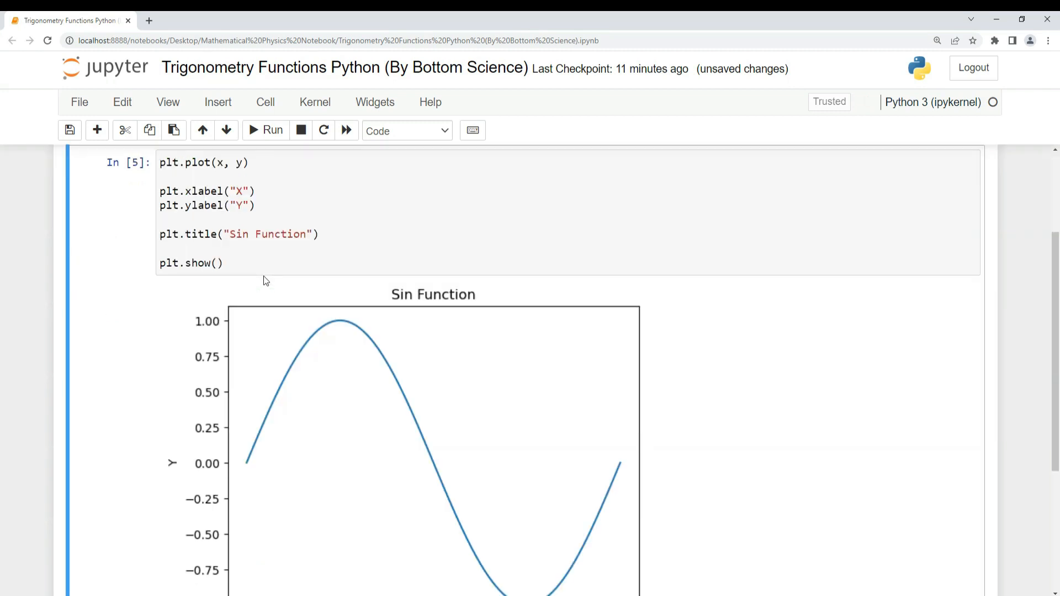
scroll("up", 3)
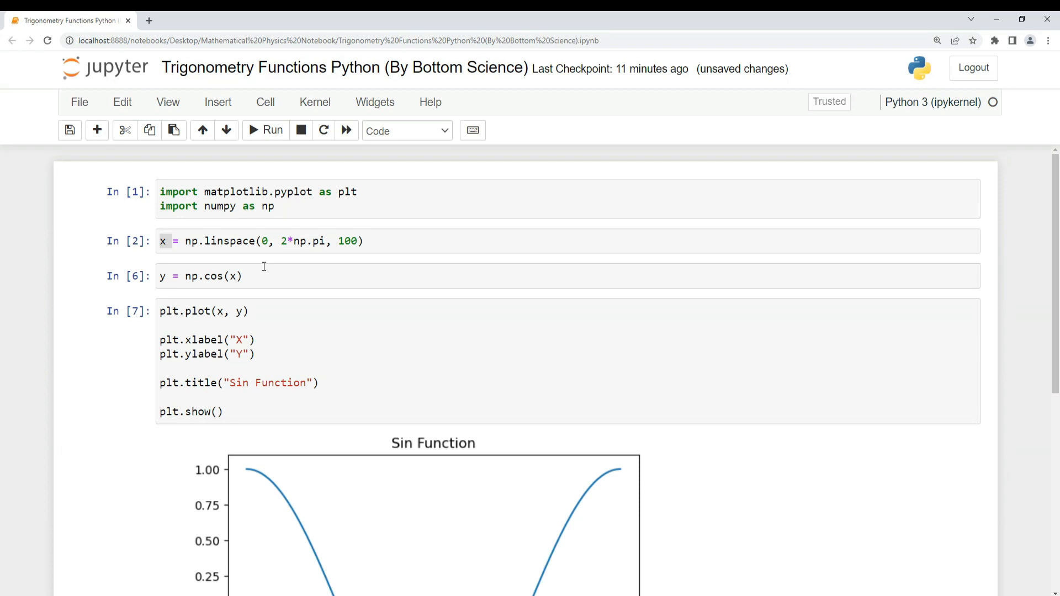
scroll("down", 3)
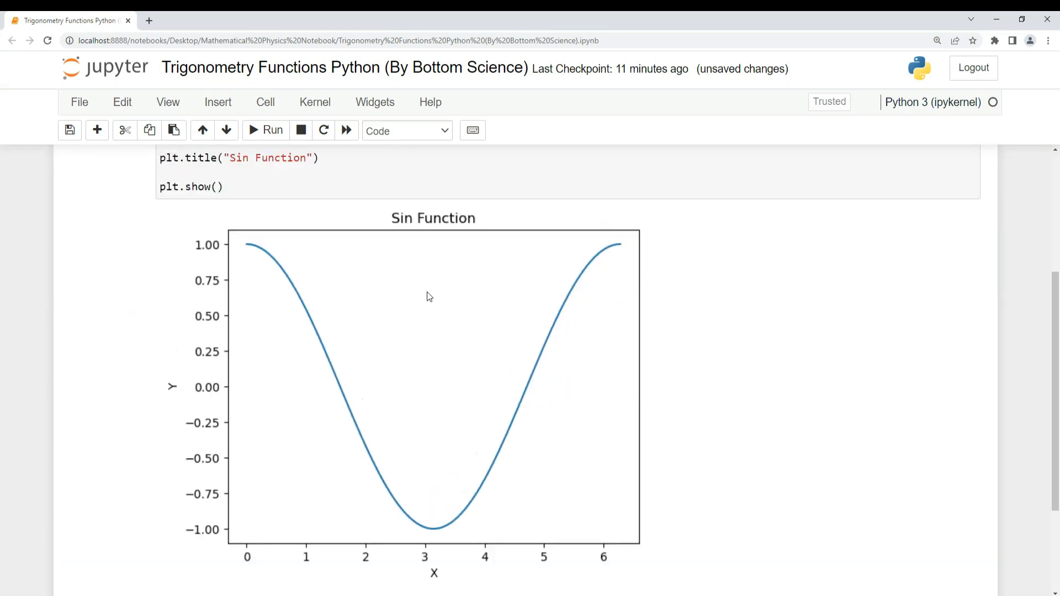
scroll("up", 3)
type("Cos")
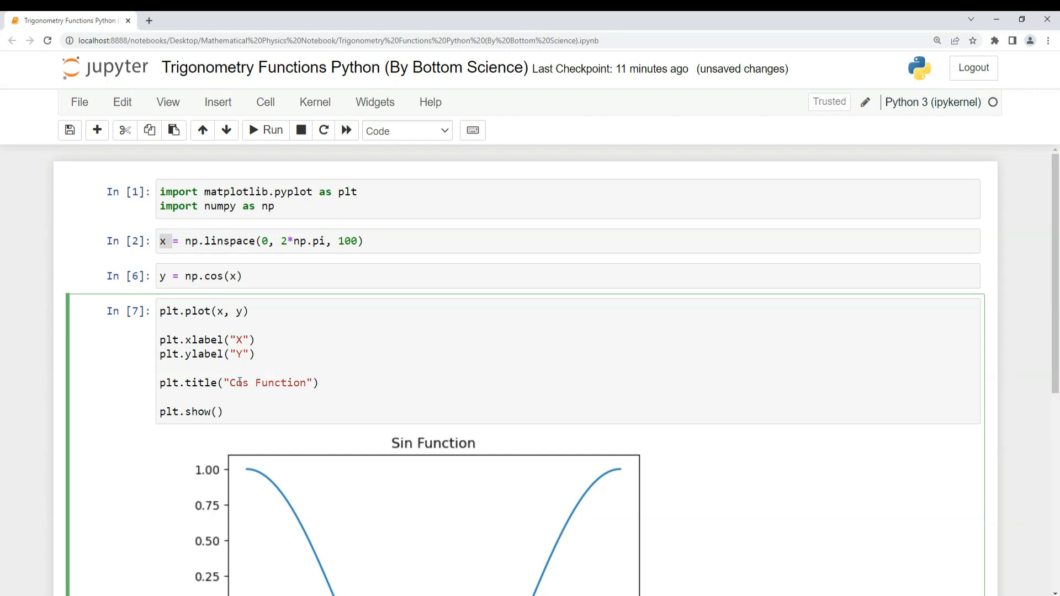
- Rerun the plot cell to show the cosine curve titled "Cos Function" and save the notebook
left_click(272, 130)
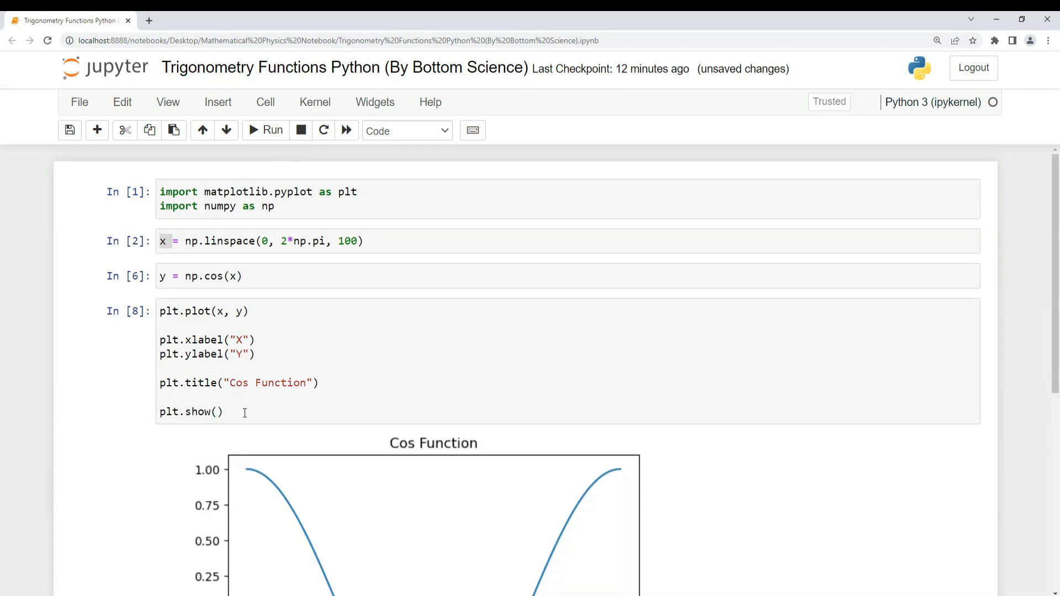
scroll("down", 3)
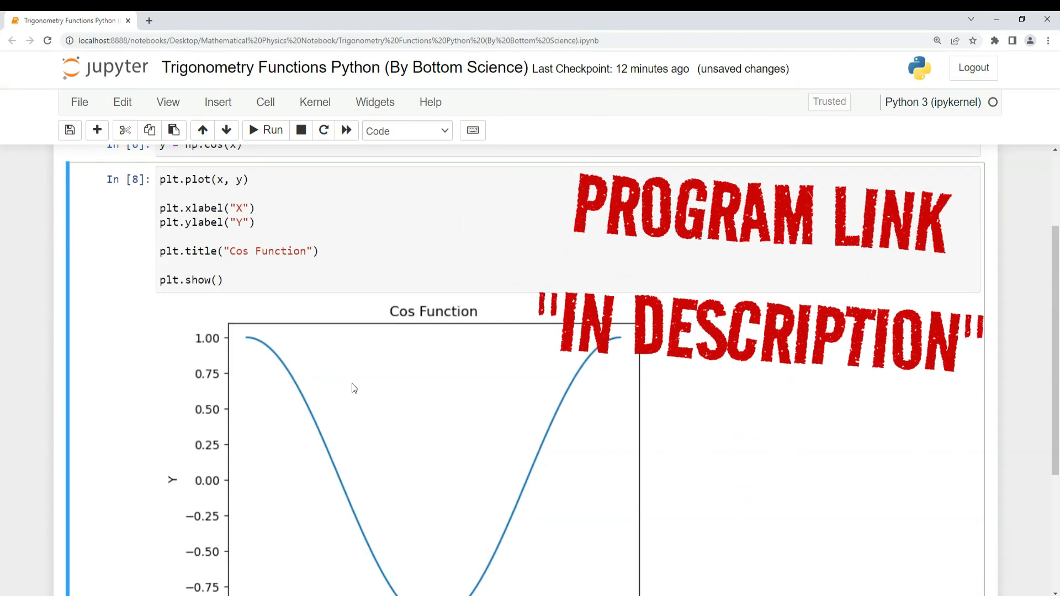
scroll("up", 3)
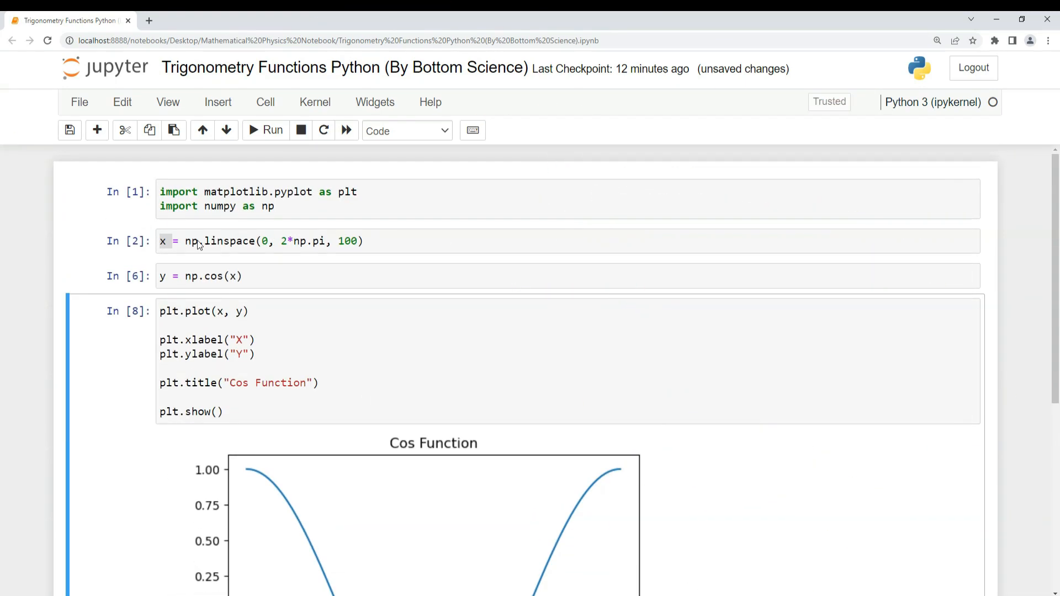
key("ctrl+s")
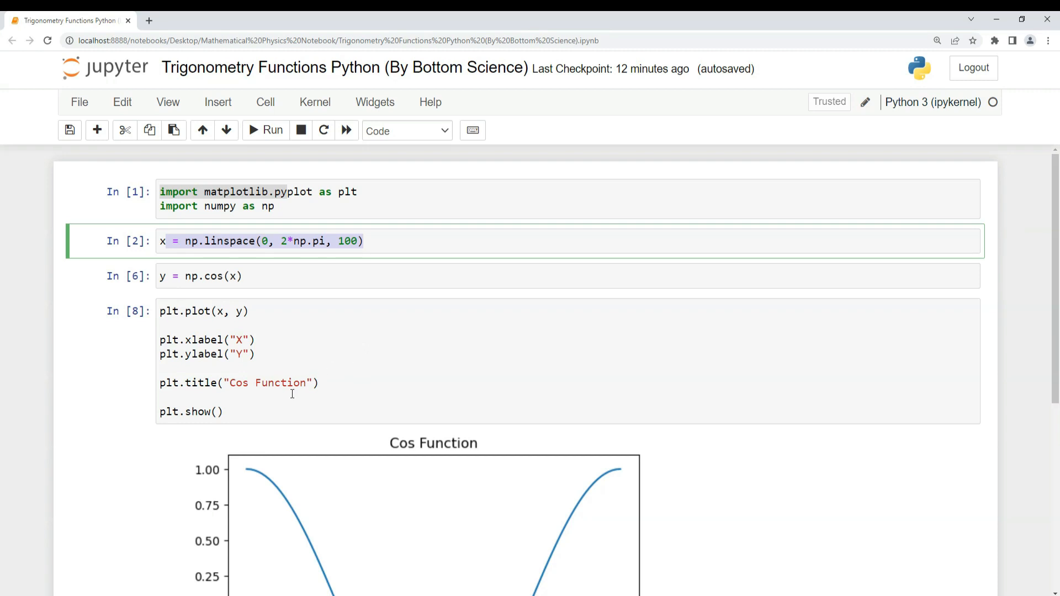
mouse_move(278, 406)
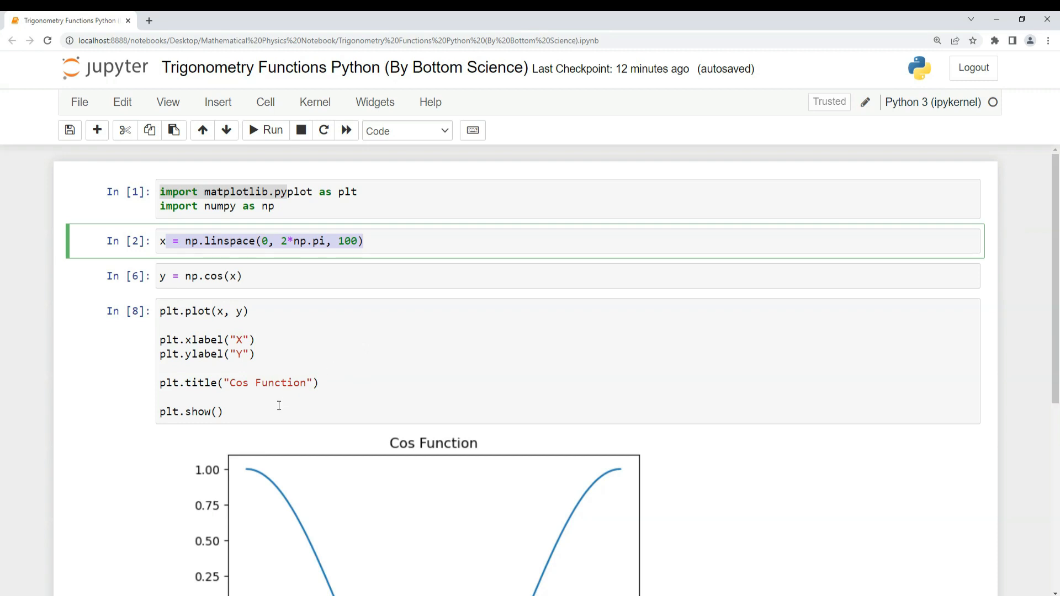